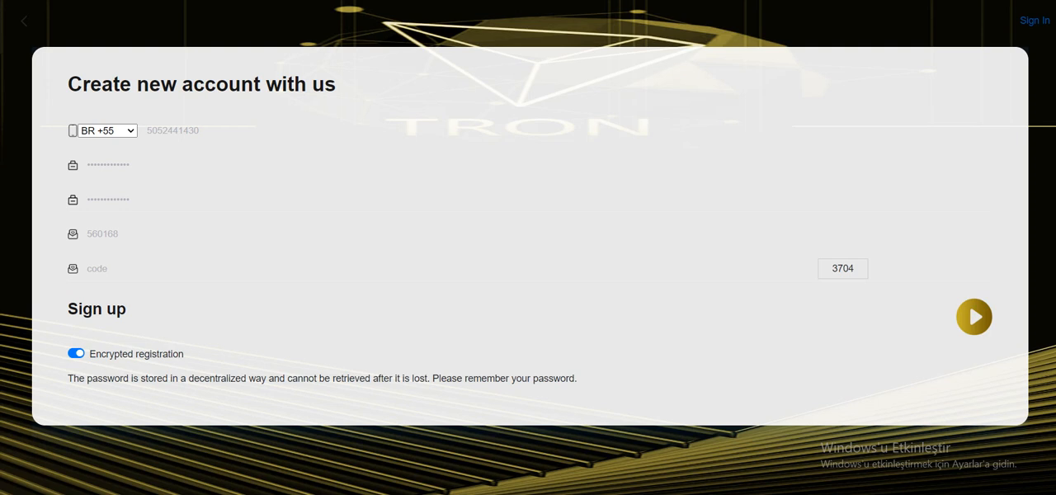
Enter the image verification code characters (3, 7) and submit the registration form
{"action": "type", "text": "3"}
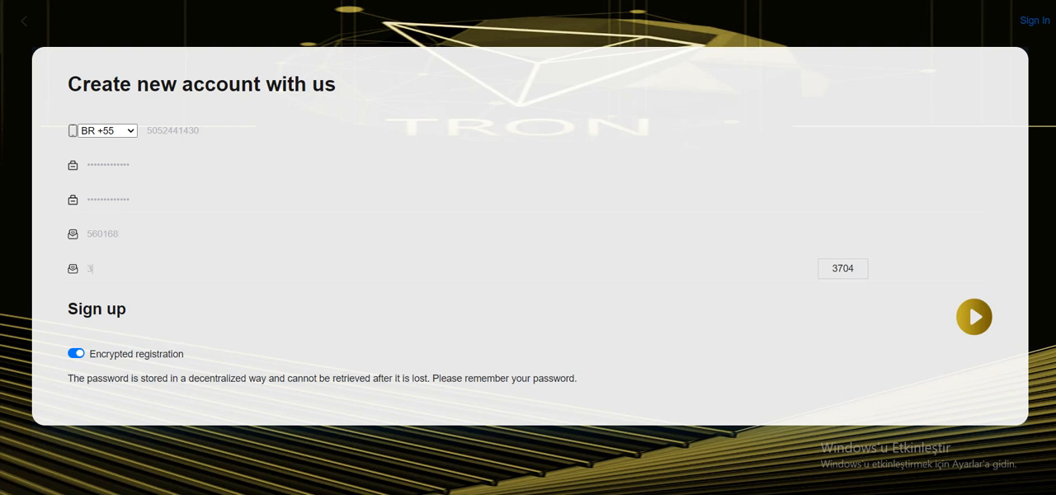
{"action": "type", "text": "7"}
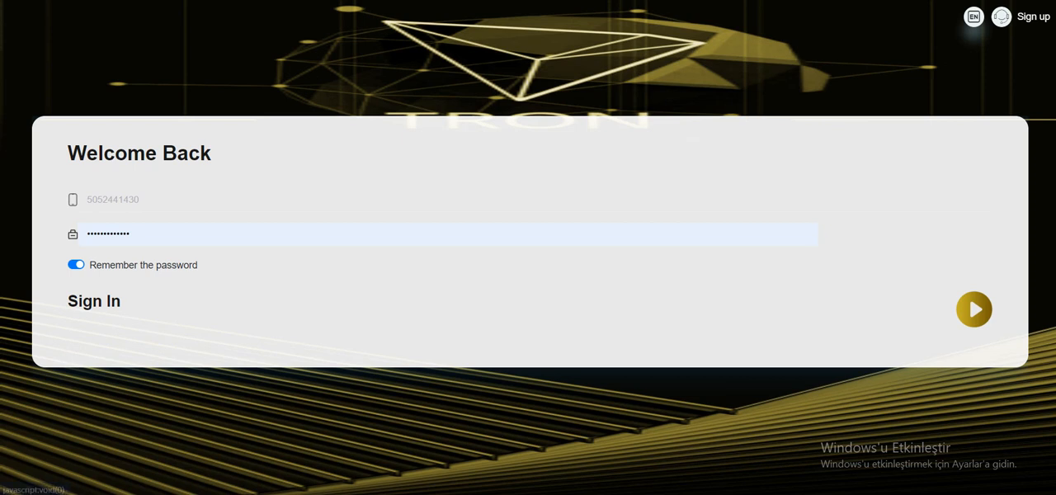
Sign in with the saved phone number and password to reach the home dashboard
{"action": "left_click", "coordinate": [976, 310]}
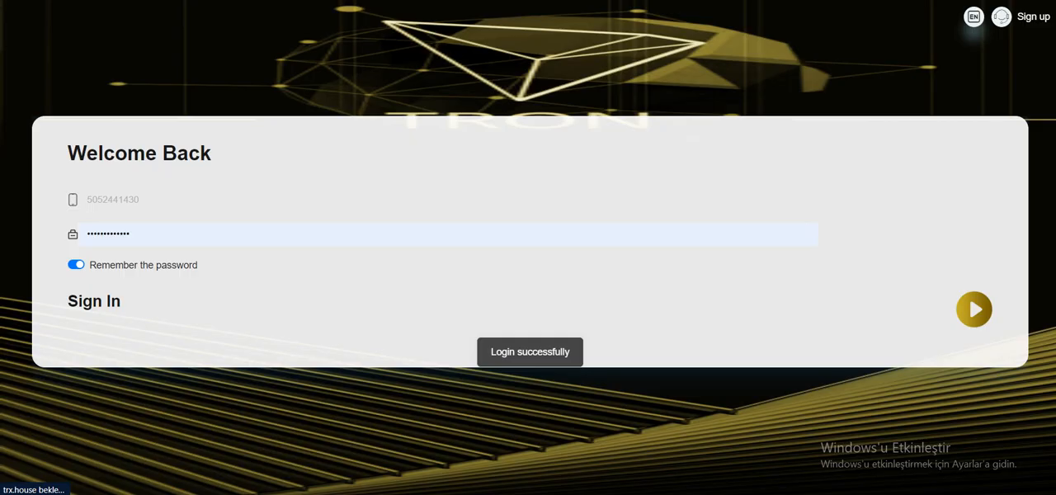
{"action": "left_click", "coordinate": [974, 311]}
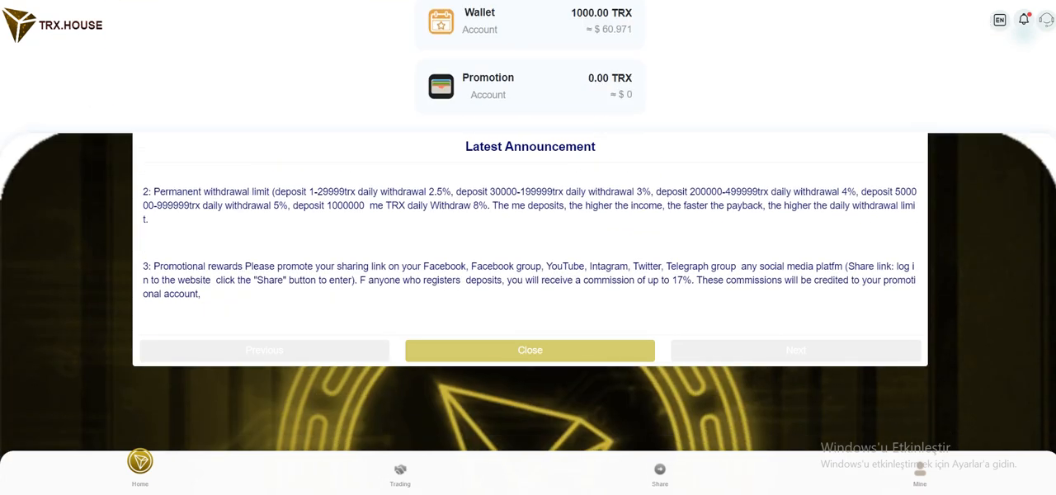
Close the popup, read the full latest announcement and TRX_GROUP Telegram group, then return home
{"action": "left_click", "coordinate": [530, 351]}
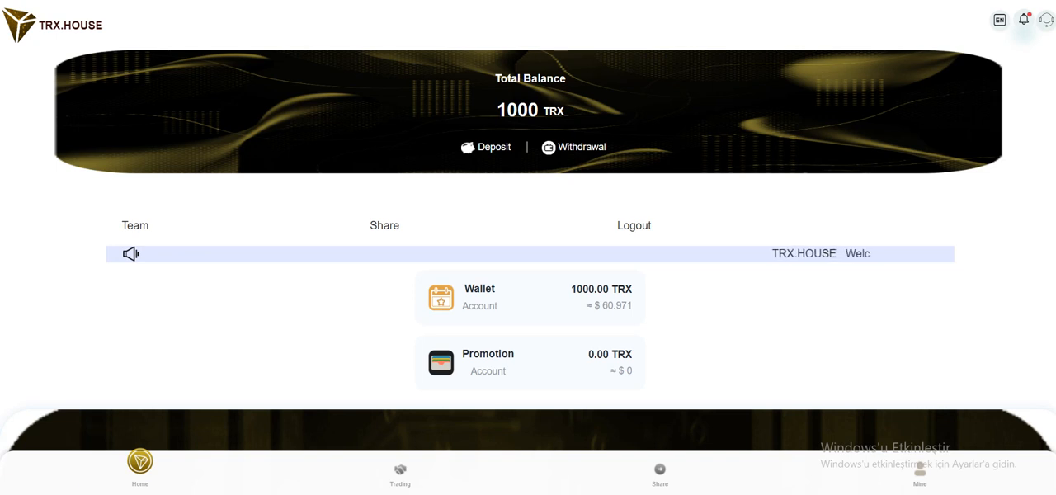
{"action": "left_click", "coordinate": [998, 20]}
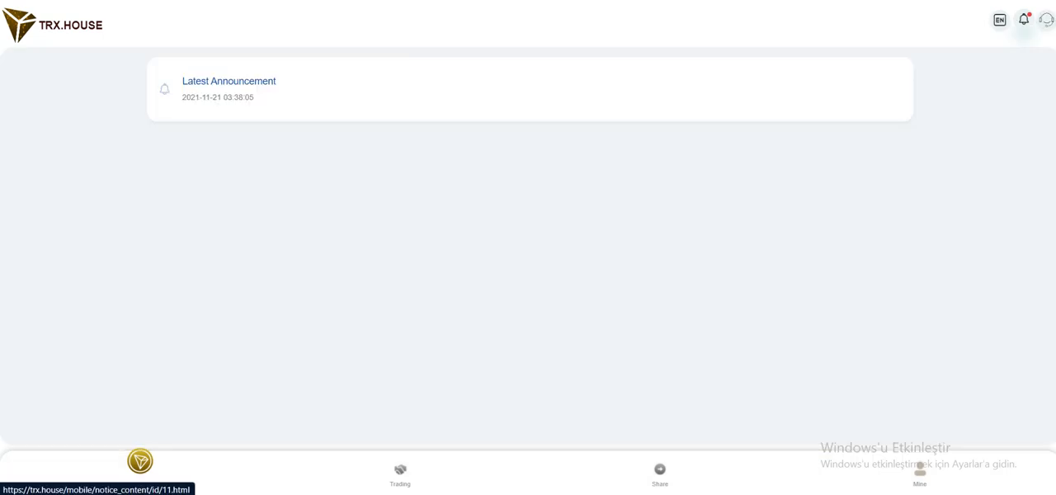
{"action": "left_click", "coordinate": [229, 81]}
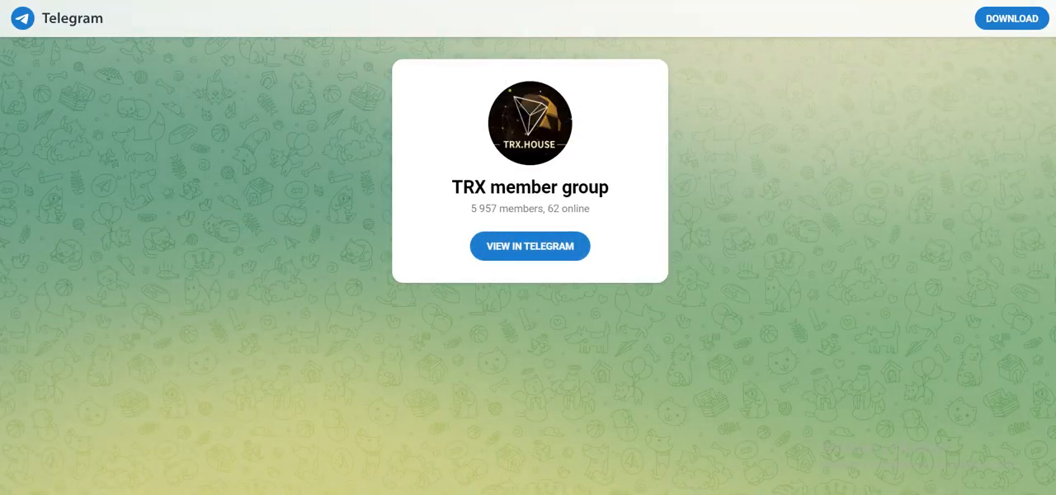
{"action": "left_click", "coordinate": [530, 246]}
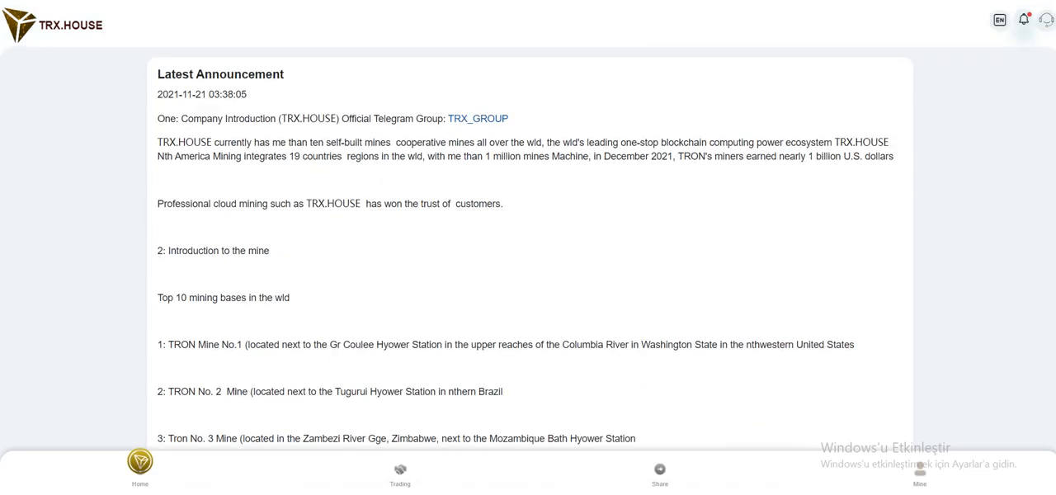
{"action": "left_click", "coordinate": [926, 470]}
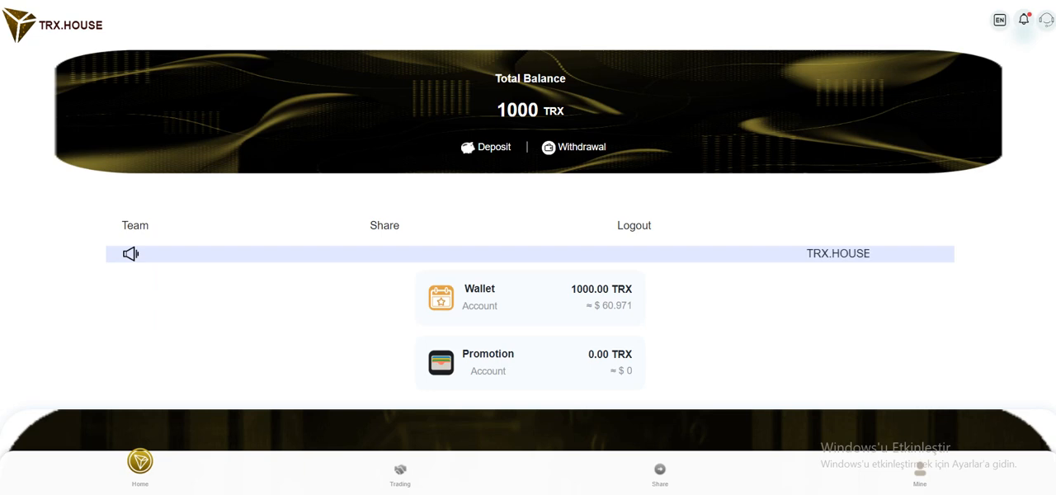
Scroll through the home page and look over the Trading tab
{"action": "scroll", "scroll_direction": "down", "scroll_amount": 3}
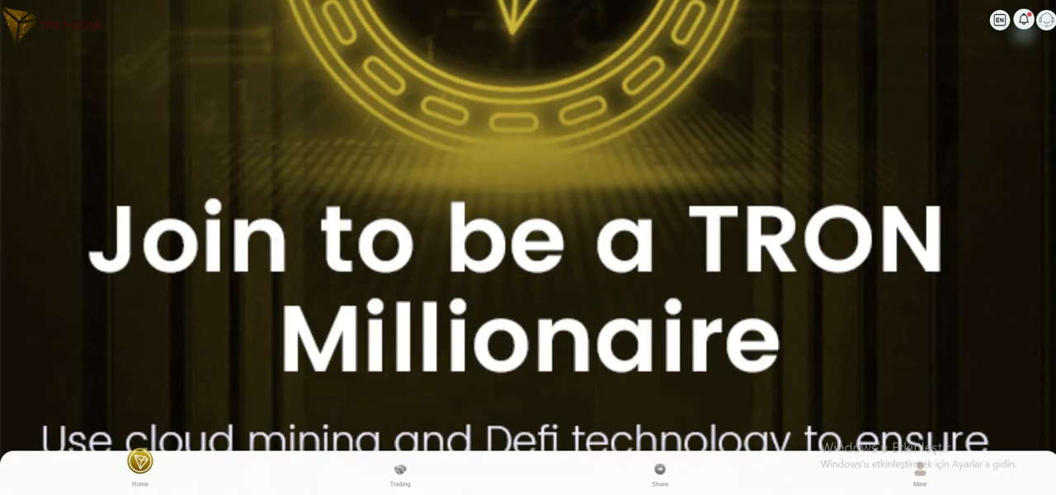
{"action": "scroll", "scroll_direction": "down", "scroll_amount": 3}
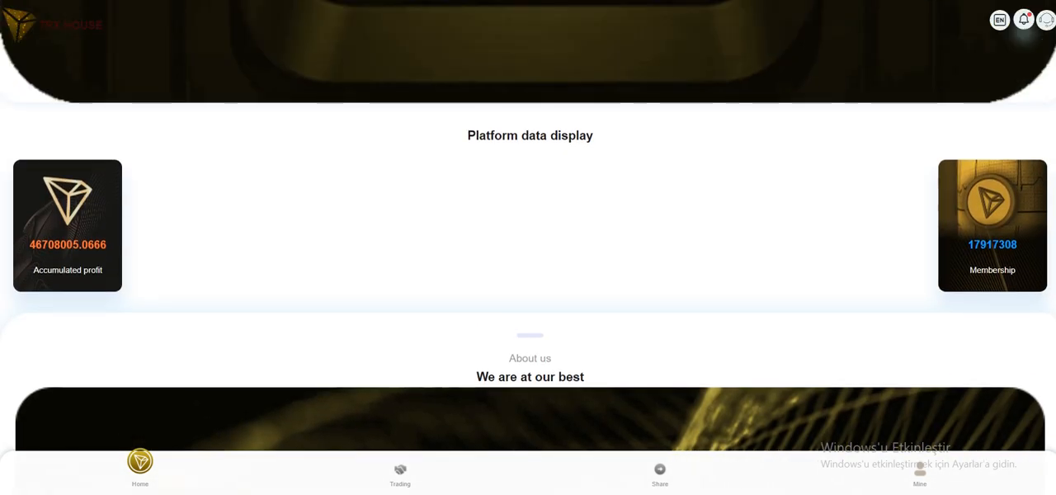
{"action": "scroll", "scroll_direction": "down", "scroll_amount": 3}
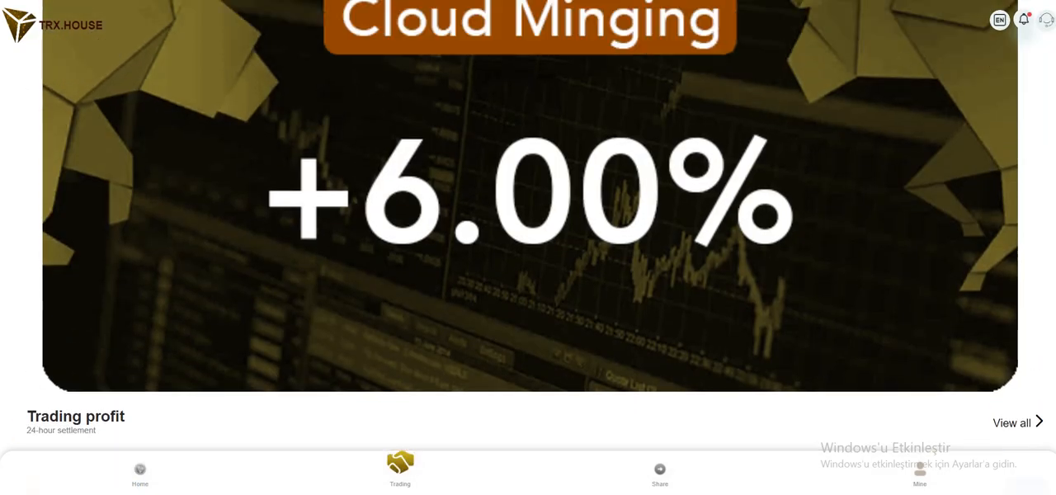
{"action": "scroll", "scroll_direction": "down", "scroll_amount": 3}
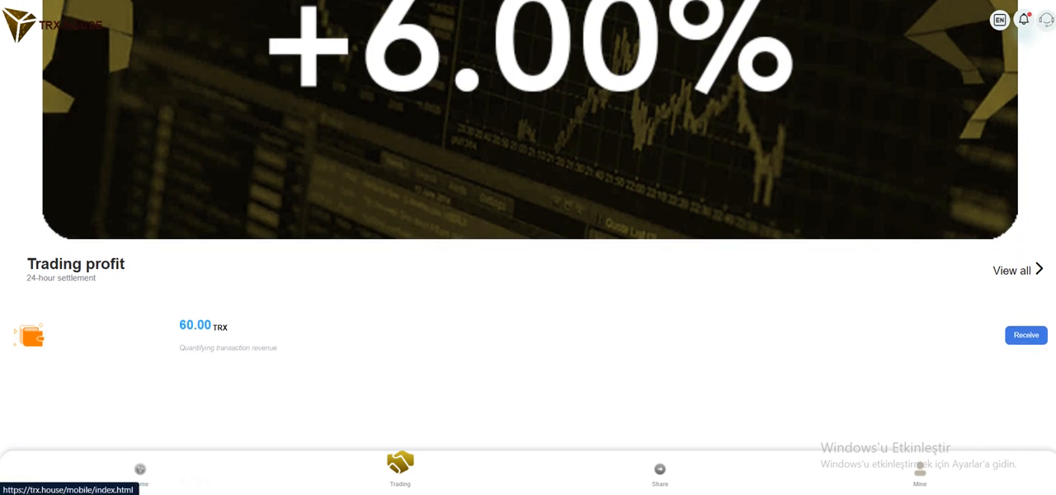
From the Mine balance page, open the TRX deposit page and copy the deposit address
{"action": "left_click", "coordinate": [920, 468]}
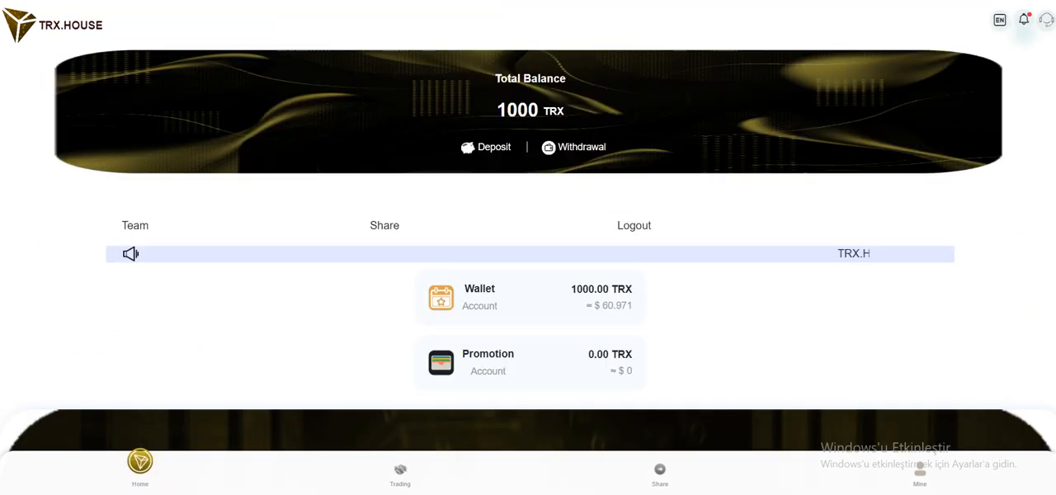
{"action": "left_click", "coordinate": [485, 147]}
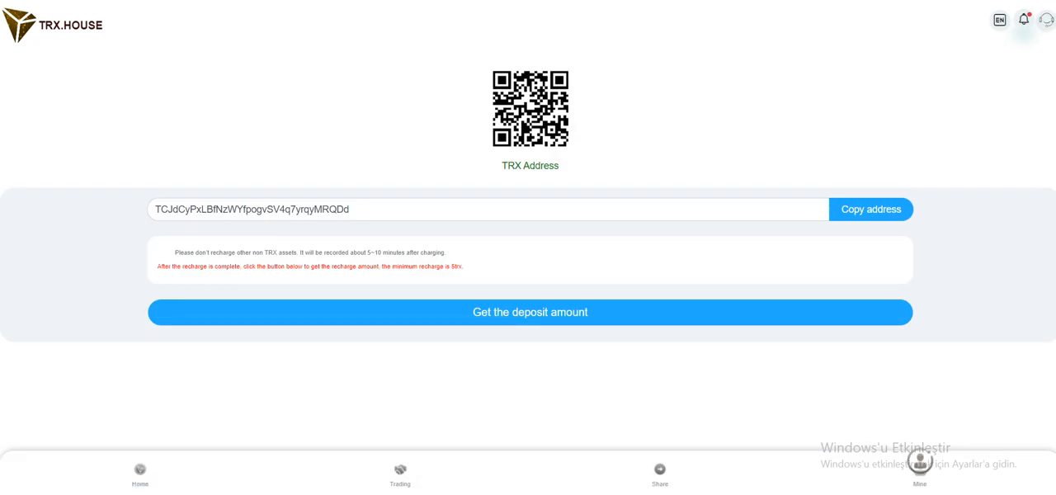
{"action": "left_click", "coordinate": [872, 209]}
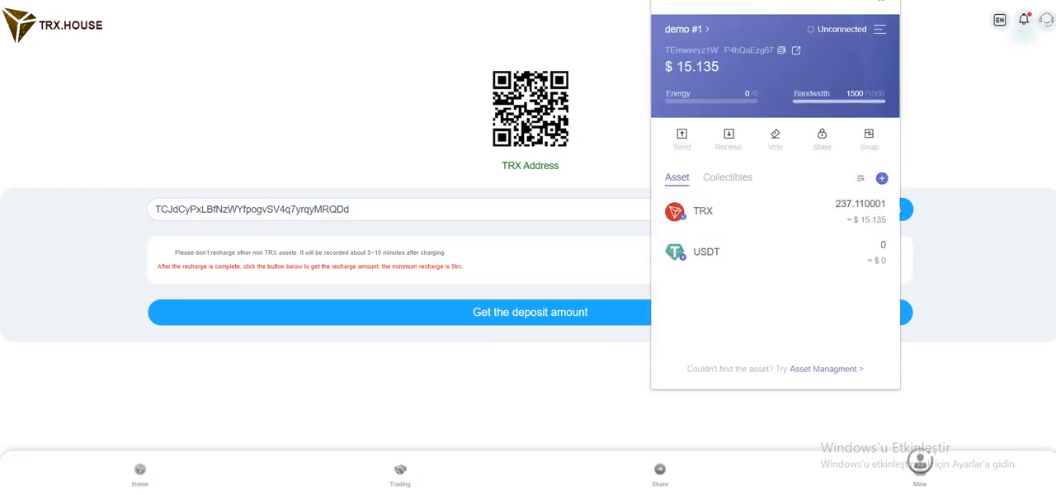
Send and sign a 130 TRX TronLink transfer to the deposit address, then close the broadcast screen
{"action": "left_click", "coordinate": [681, 136]}
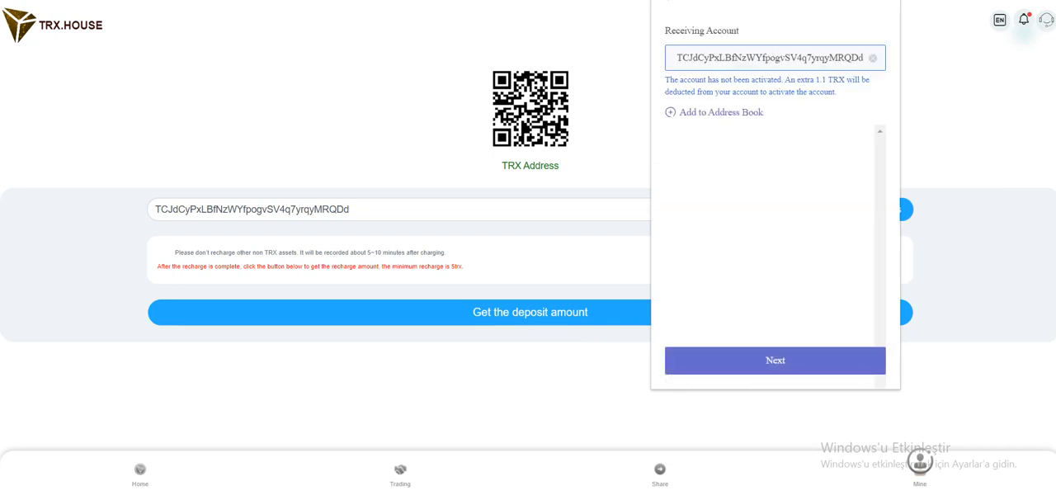
{"action": "left_click", "coordinate": [775, 360]}
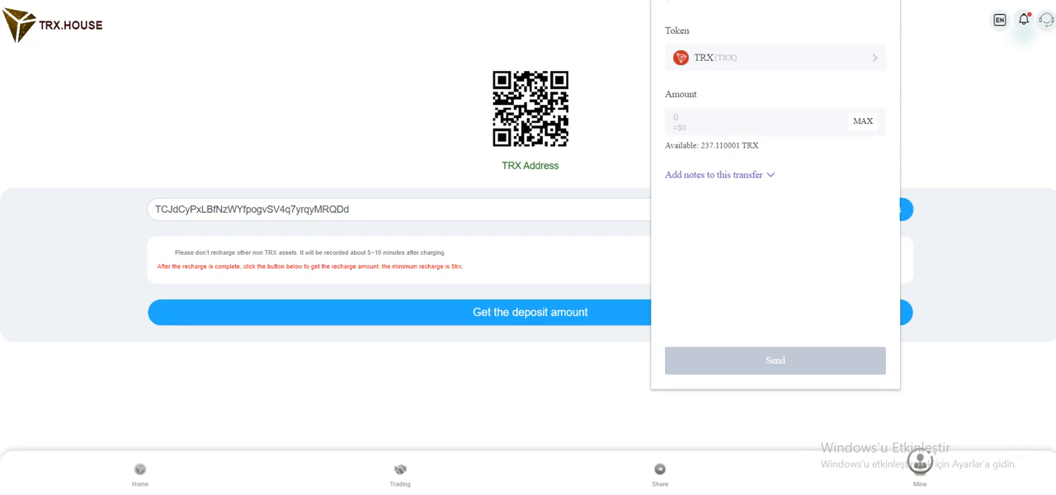
{"action": "left_click", "coordinate": [743, 122]}
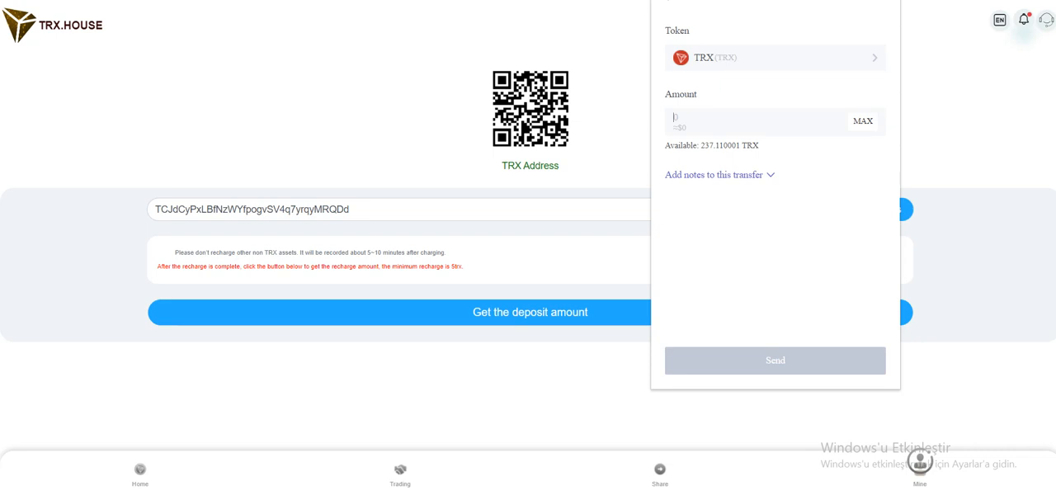
{"action": "type", "text": "130"}
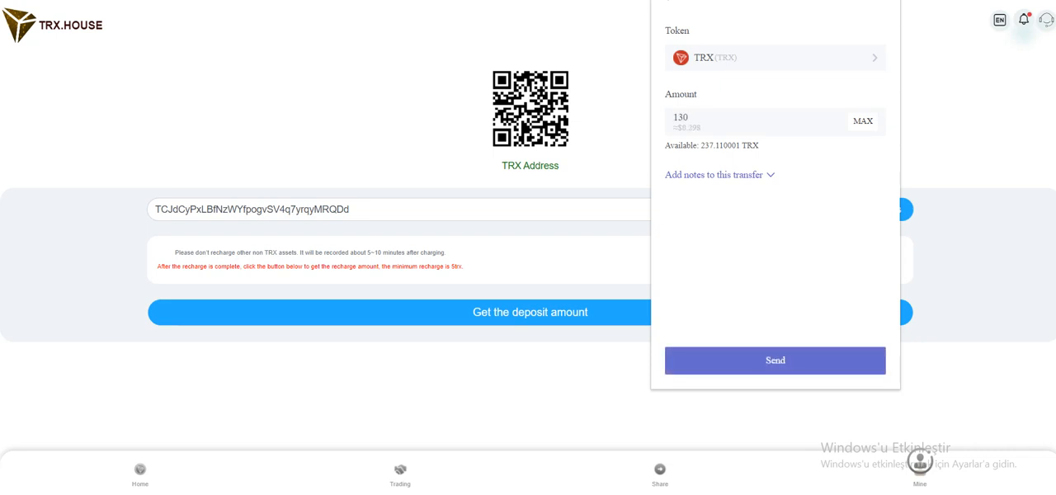
{"action": "left_click", "coordinate": [775, 360]}
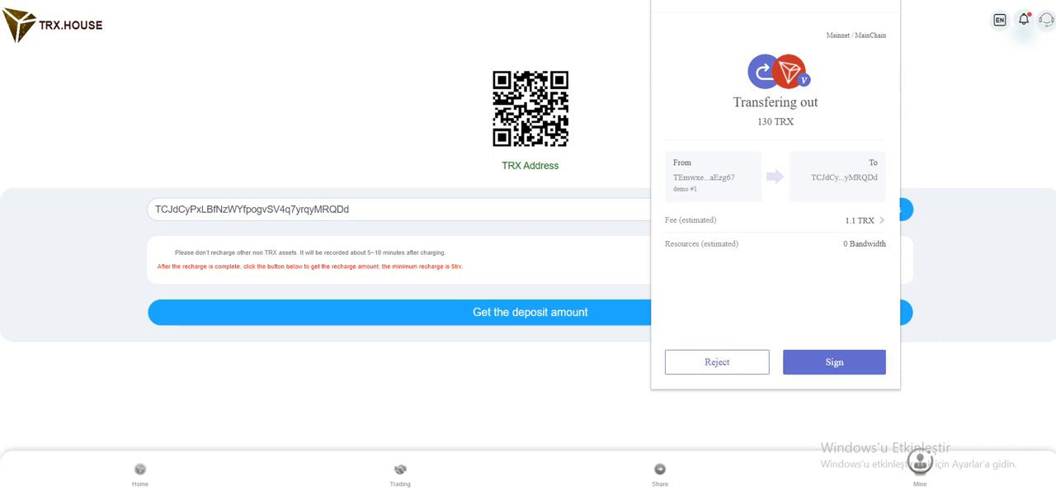
{"action": "left_click", "coordinate": [834, 361]}
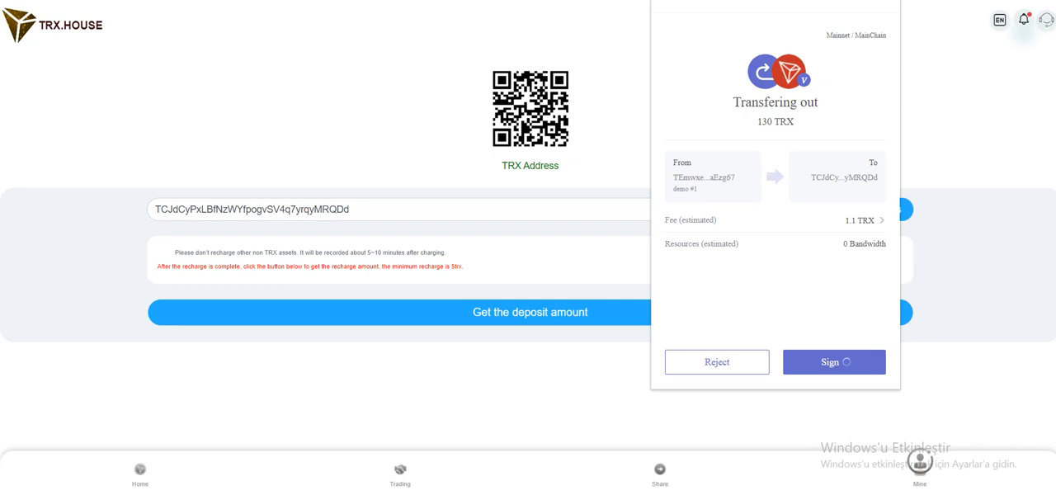
{"action": "left_click", "coordinate": [834, 362]}
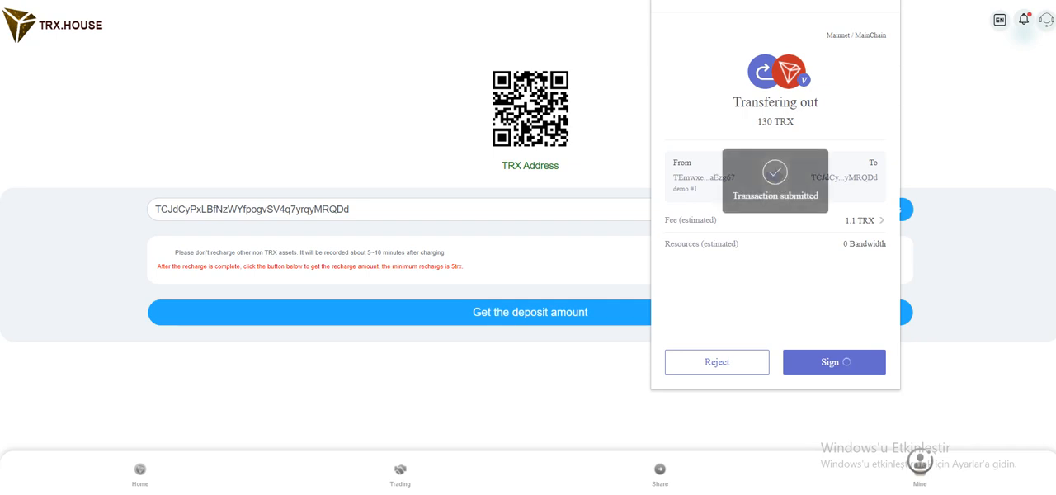
{"action": "left_click", "coordinate": [834, 362]}
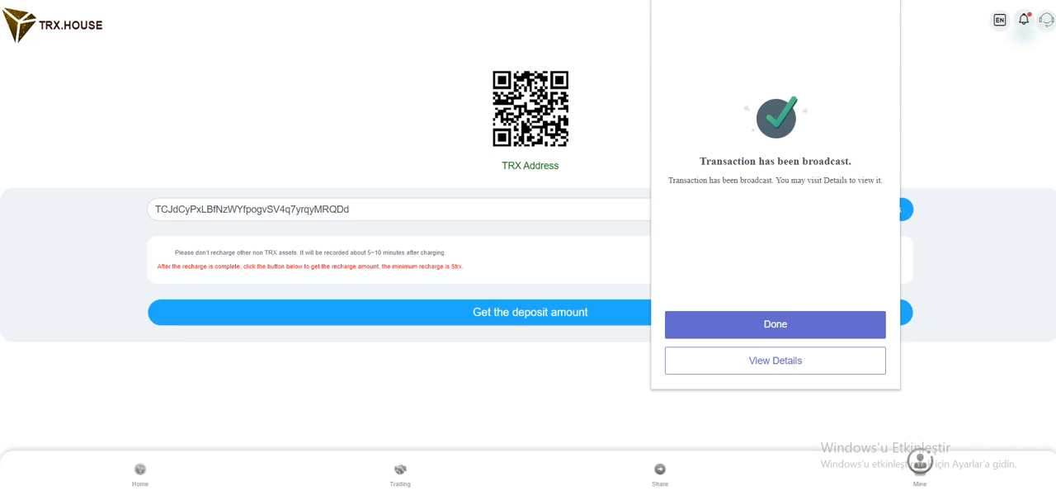
{"action": "left_click", "coordinate": [775, 324]}
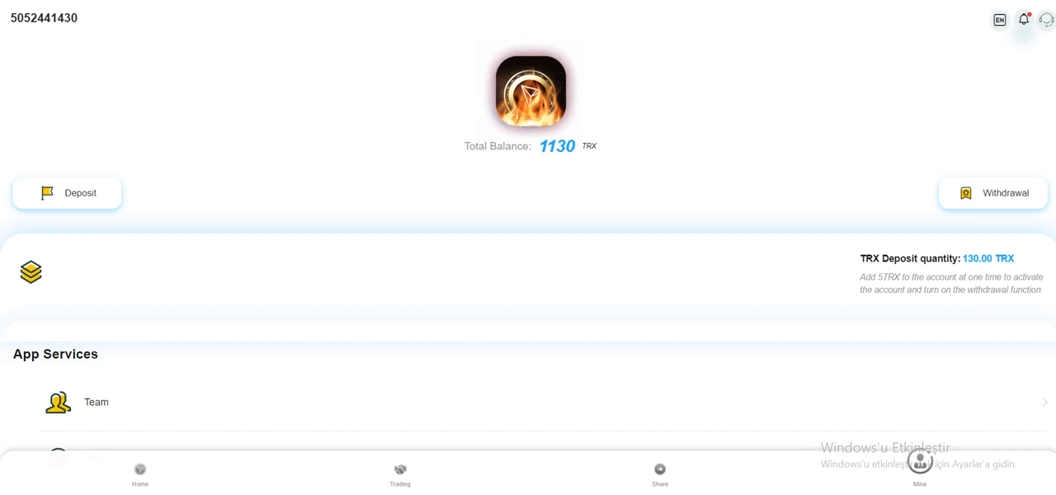
Submit a 3.25 TRX withdrawal to the pasted wallet address, then open the Share page
{"action": "left_click", "coordinate": [1005, 192]}
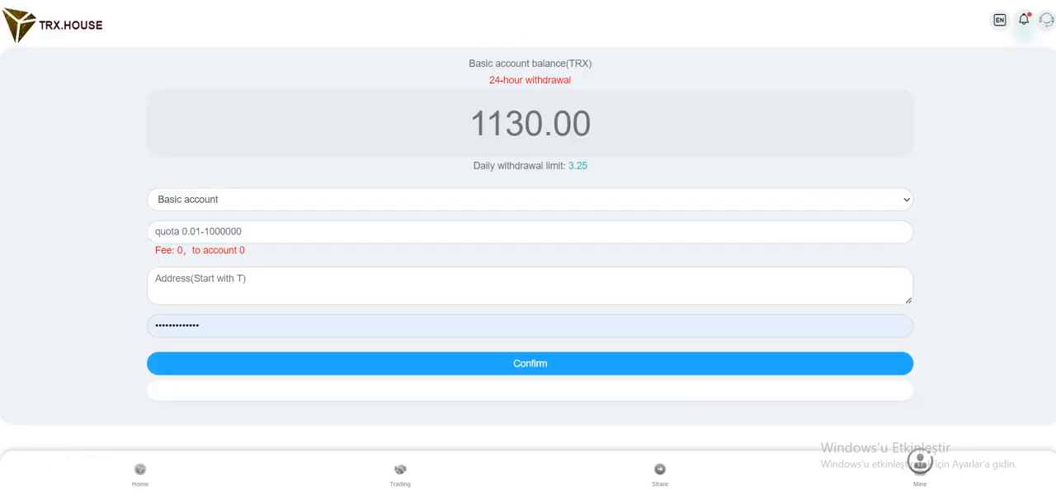
{"action": "double_click", "coordinate": [578, 166]}
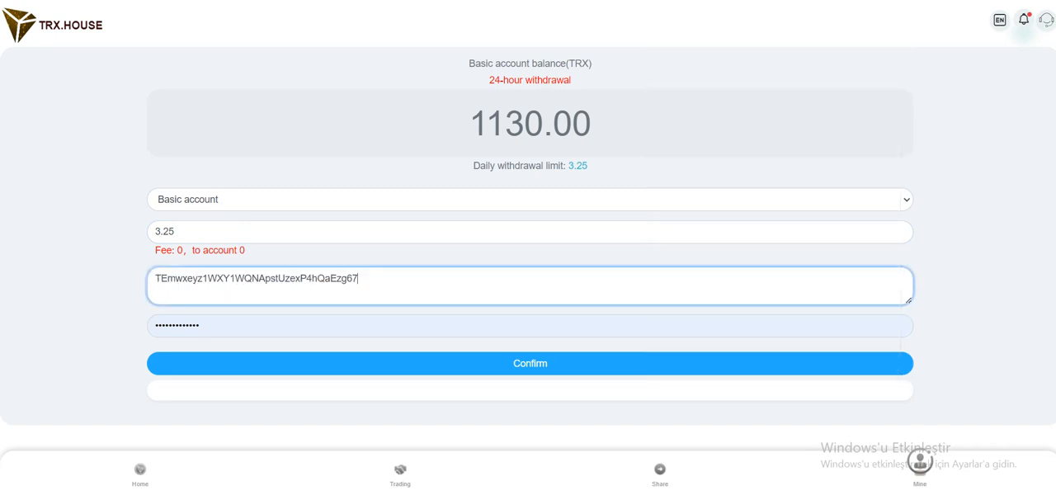
{"action": "left_click", "coordinate": [529, 363]}
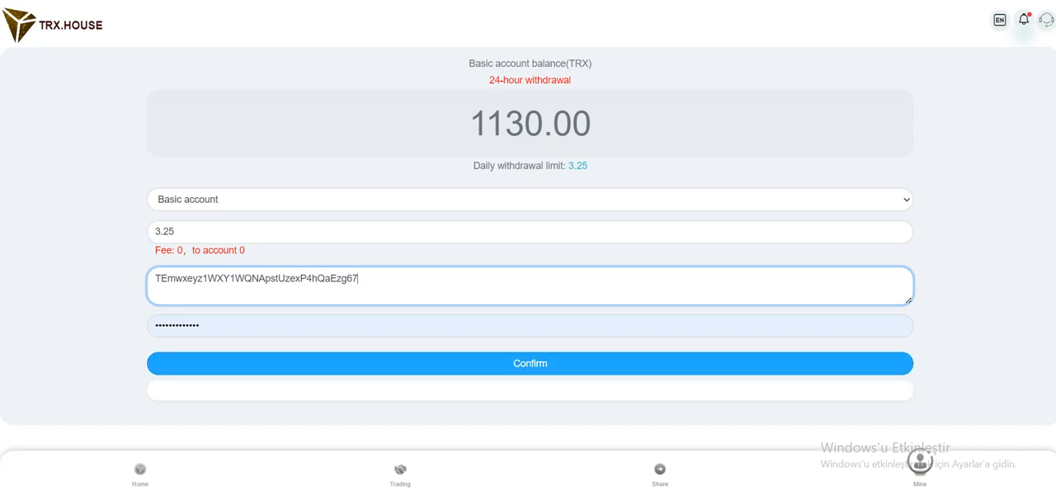
{"action": "left_click", "coordinate": [530, 364]}
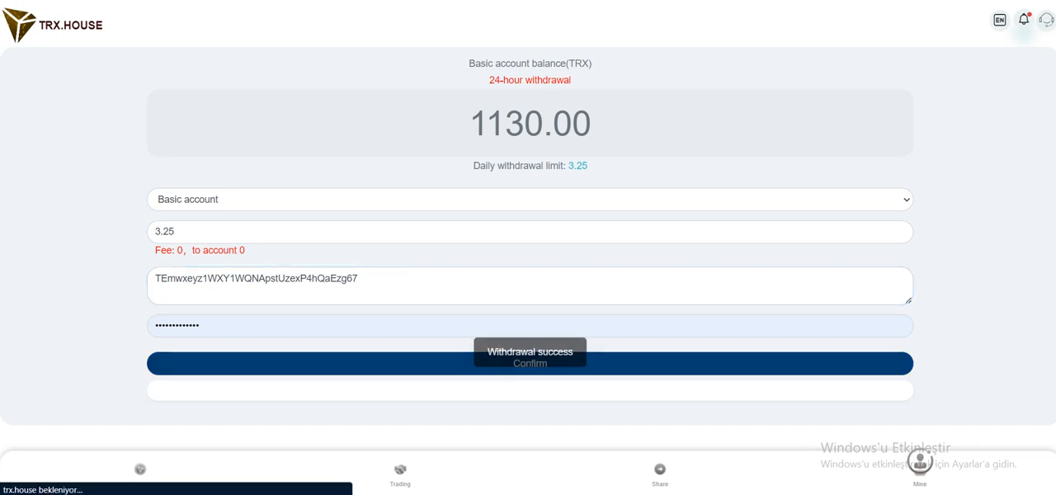
{"action": "left_click", "coordinate": [530, 363]}
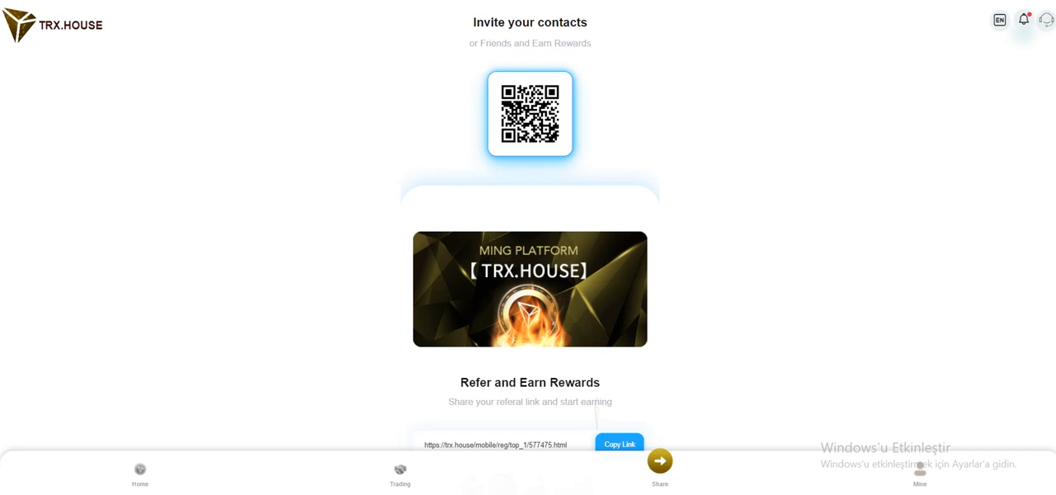
Open Notification under App Services to view the latest announcement, then return to Mine
{"action": "scroll", "scroll_direction": "down", "scroll_amount": 3}
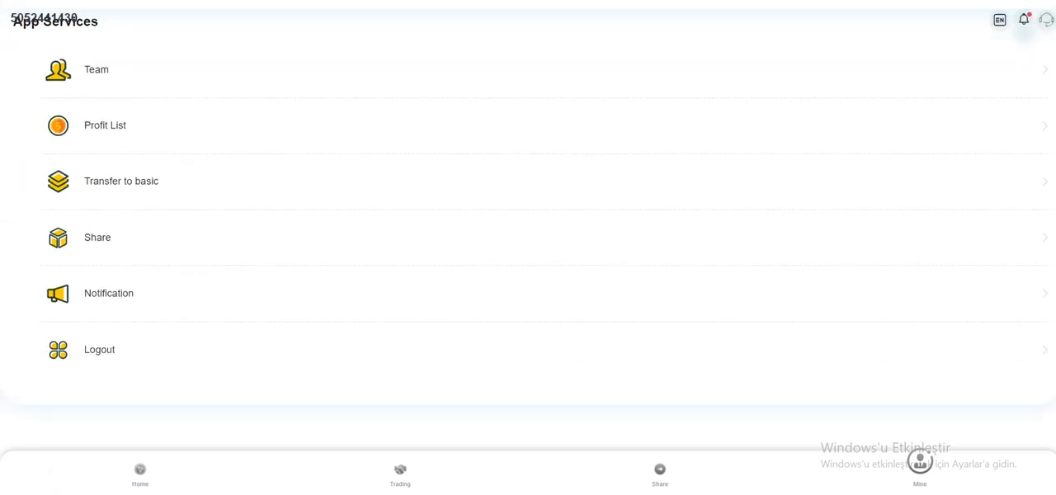
{"action": "left_click", "coordinate": [104, 126]}
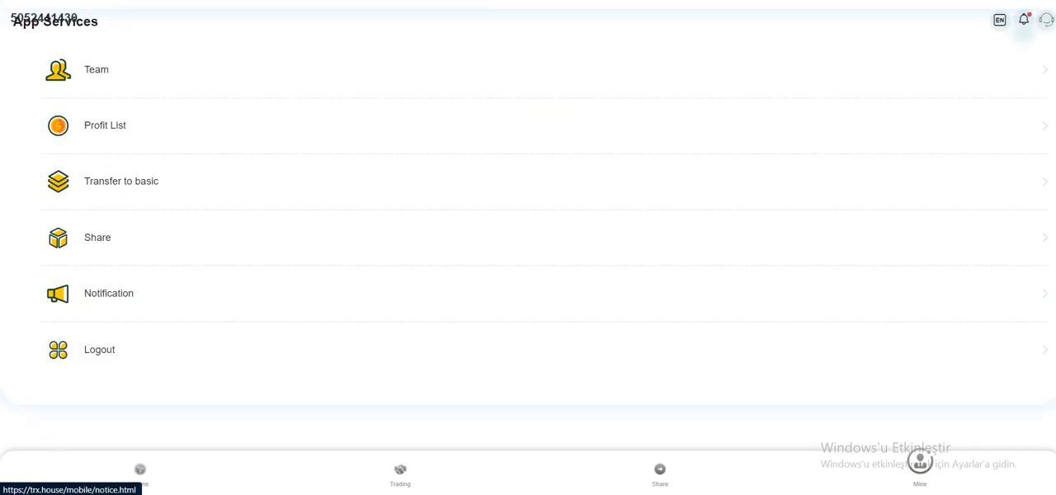
{"action": "left_click", "coordinate": [122, 180]}
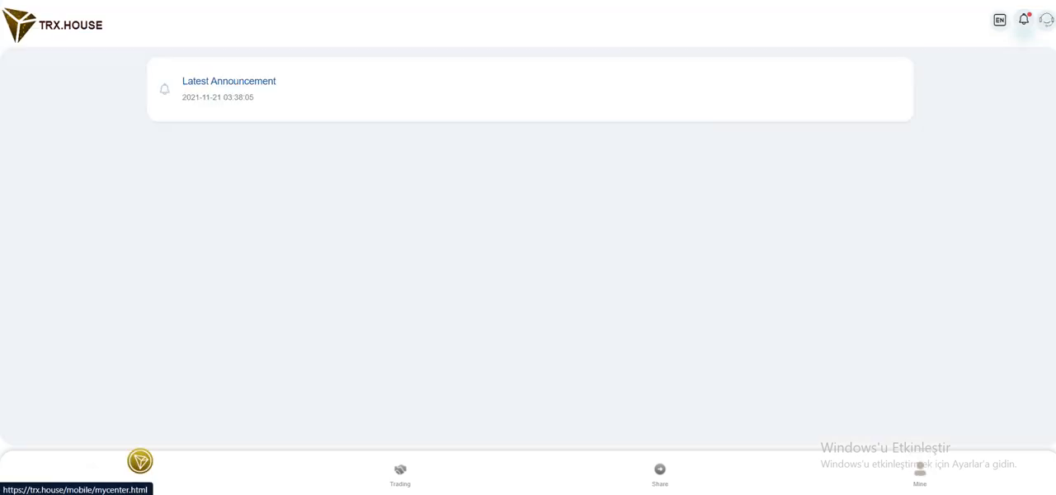
{"action": "left_click", "coordinate": [921, 470]}
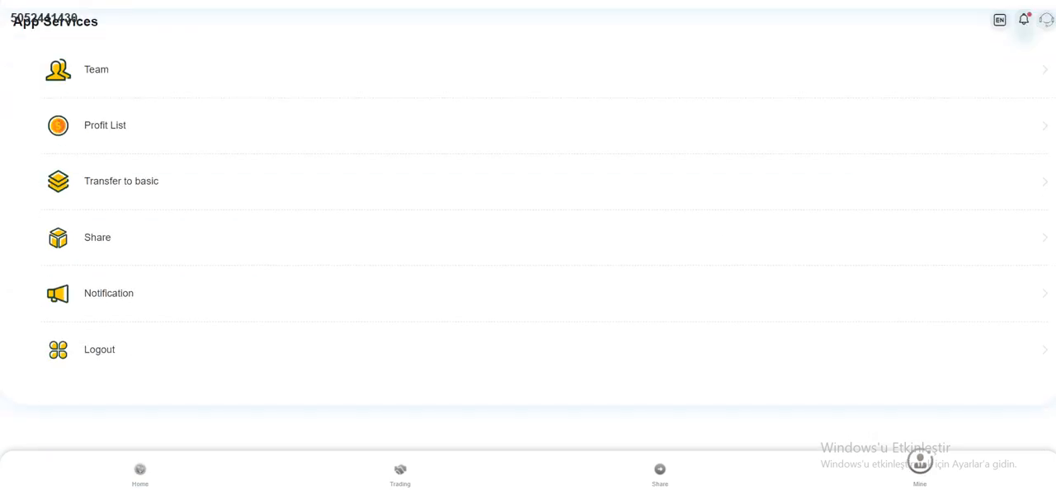